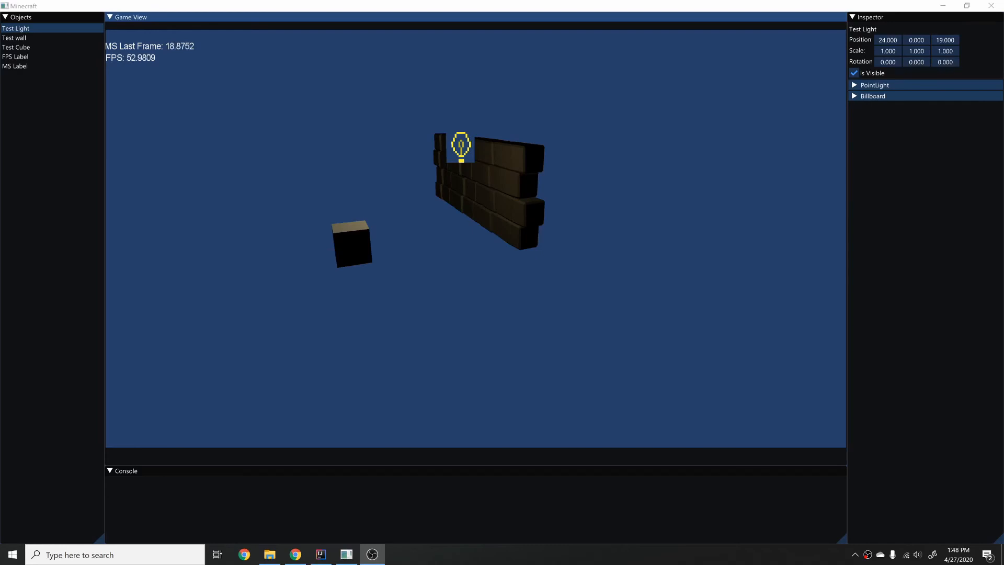
Select Test wall in the Objects panel to show its BoxCollider properties.
click(13, 37)
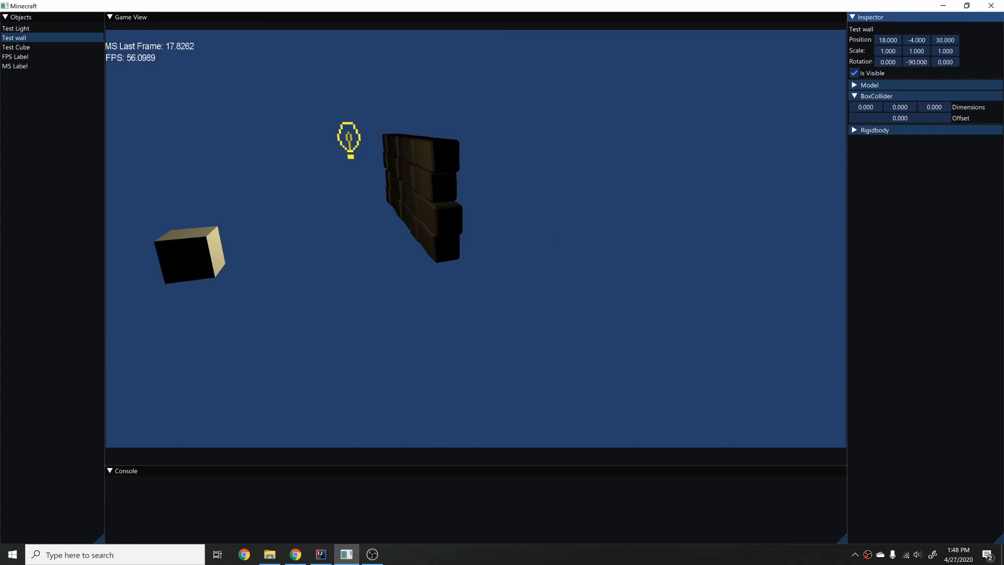
Set the Test wall's BoxCollider dimensions to 23 by 7 and start editing the third dimension.
text(7.000)
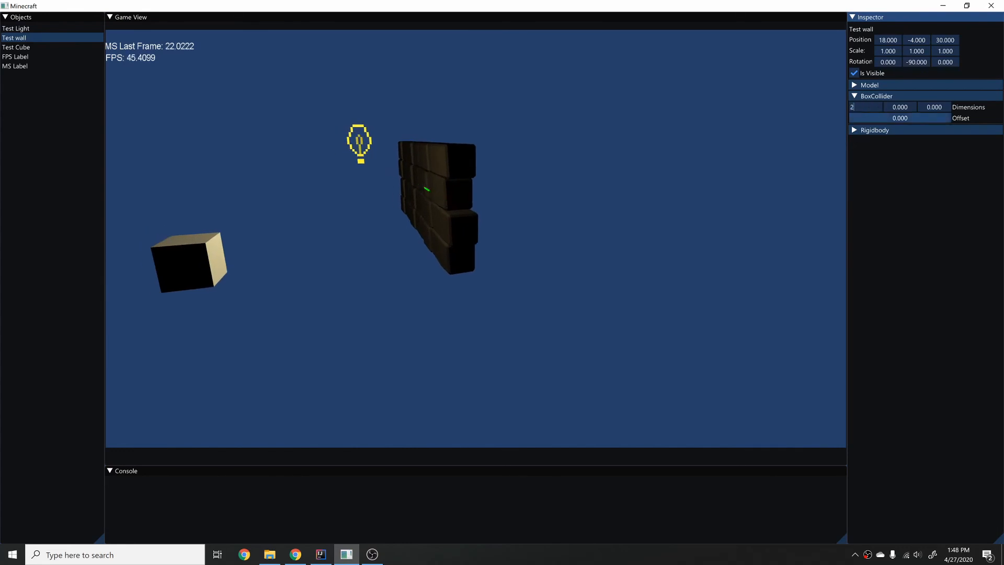
text(2)
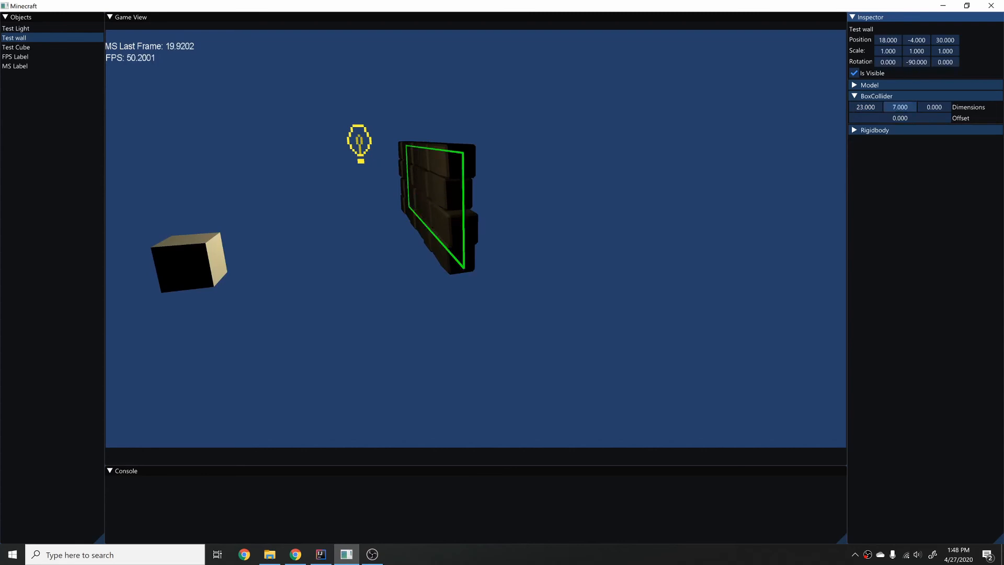
click(925, 107)
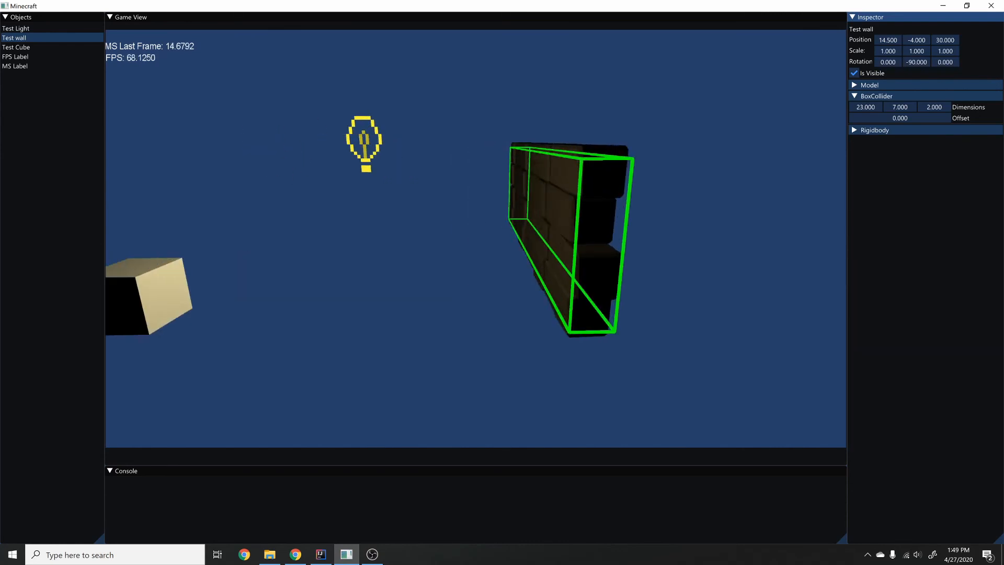
Select Test Light in the Objects panel to show its properties at 24, 0, 19.
click(15, 28)
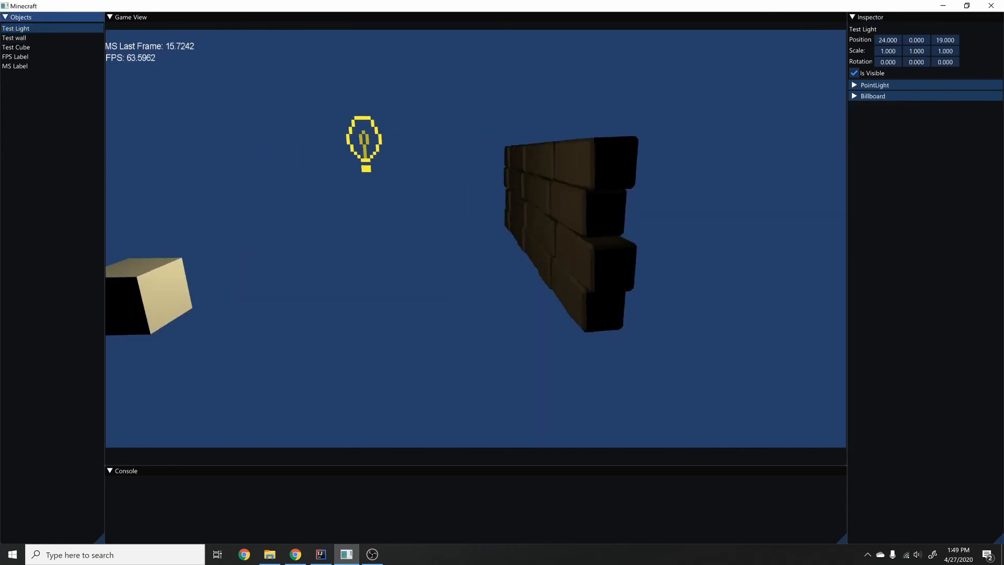